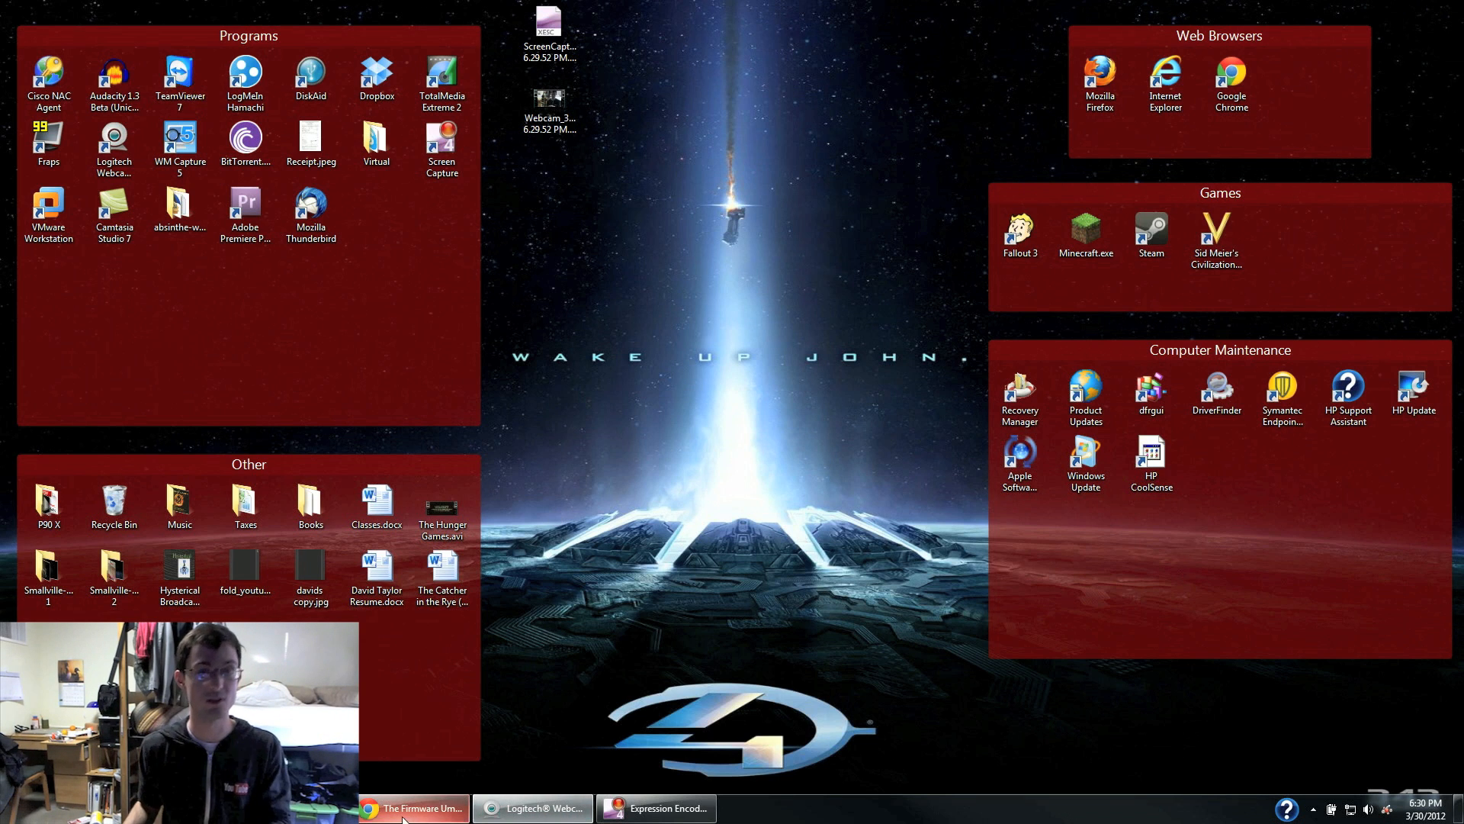
Step: Bring up the Firmware Umbrella blog in Chrome and browse its TinyUmbrella download links
click(412, 808)
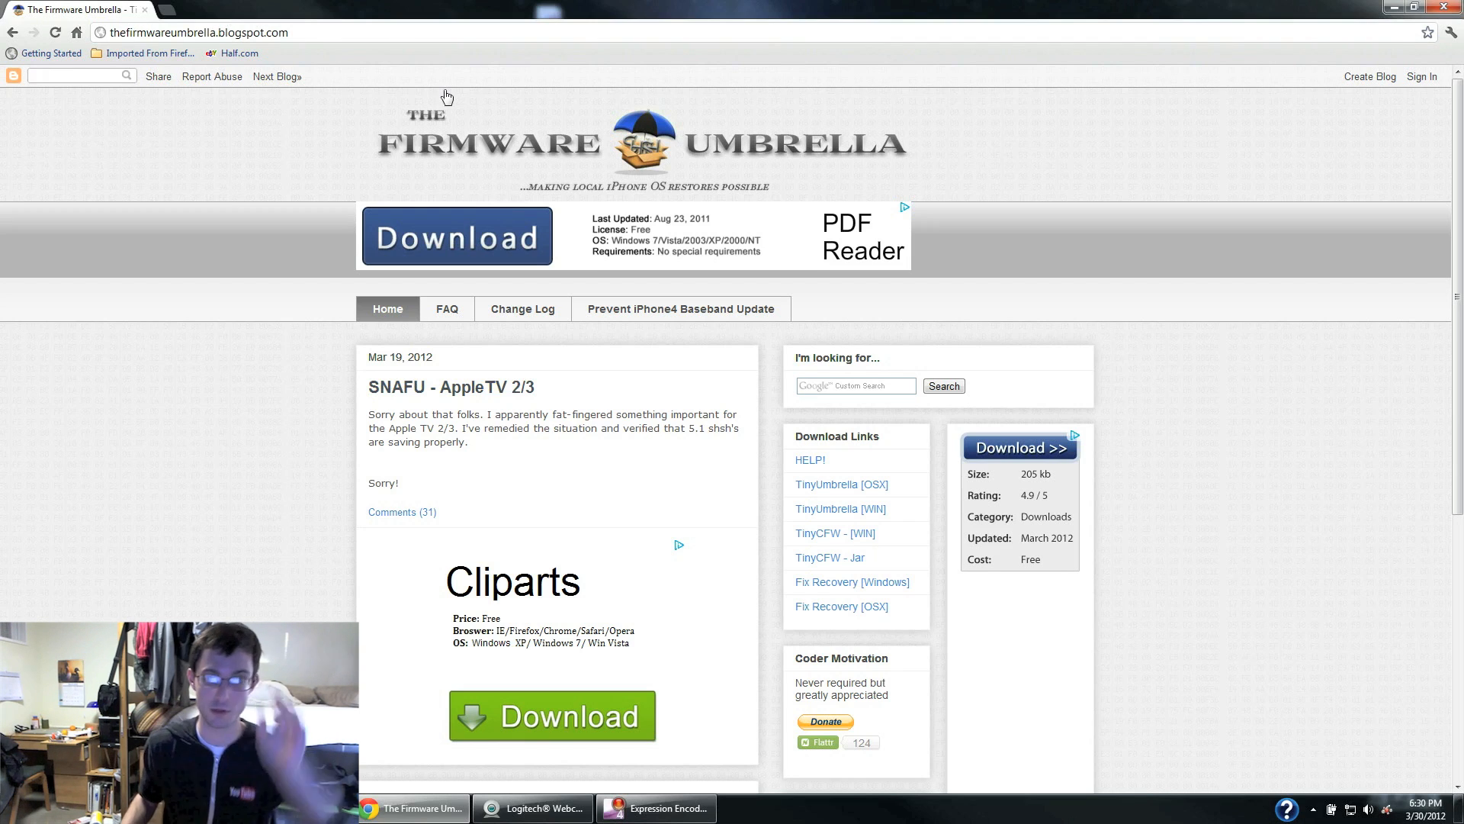
scroll(down, 3)
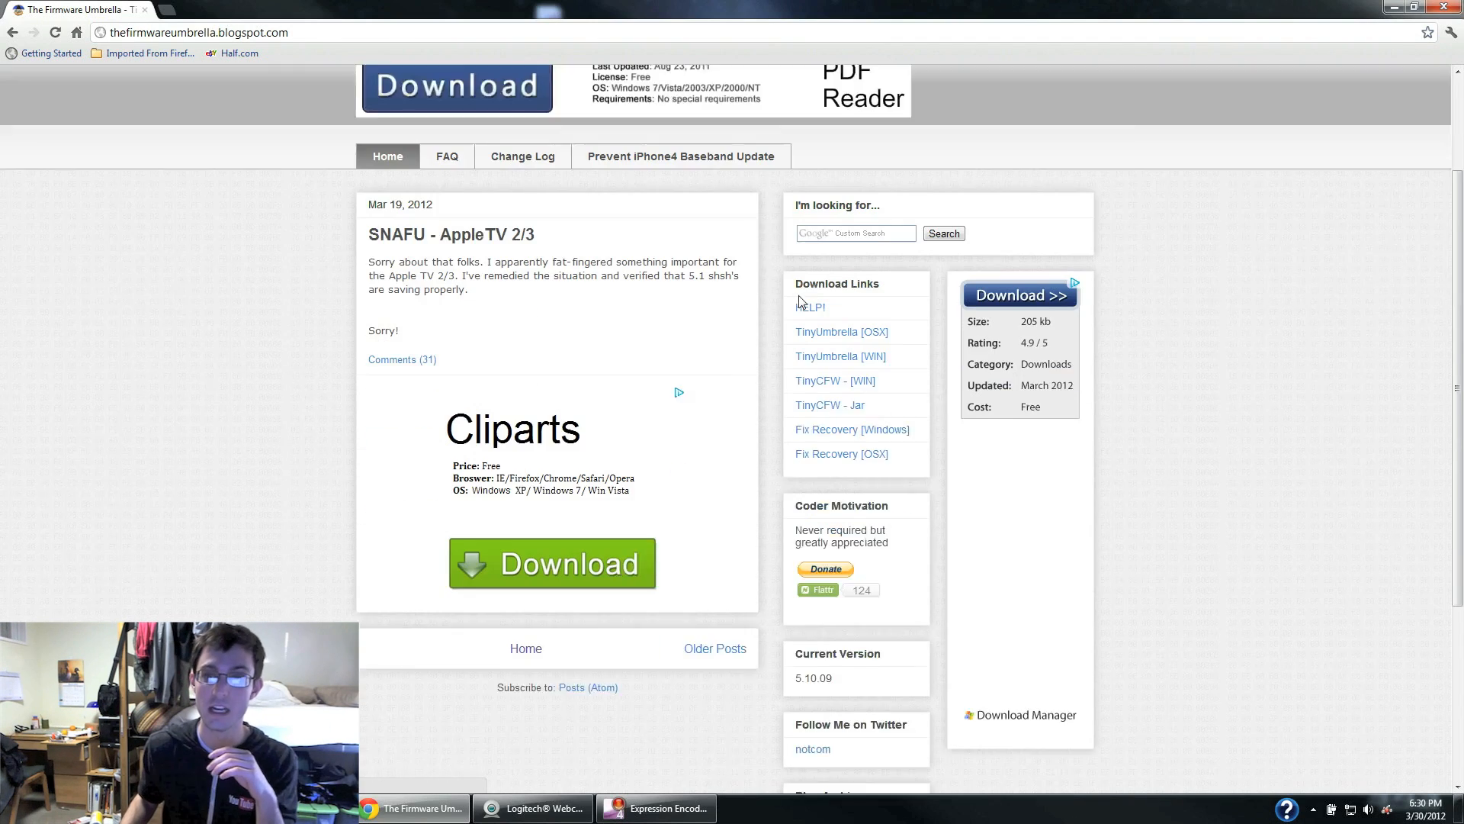
scroll(up, 3)
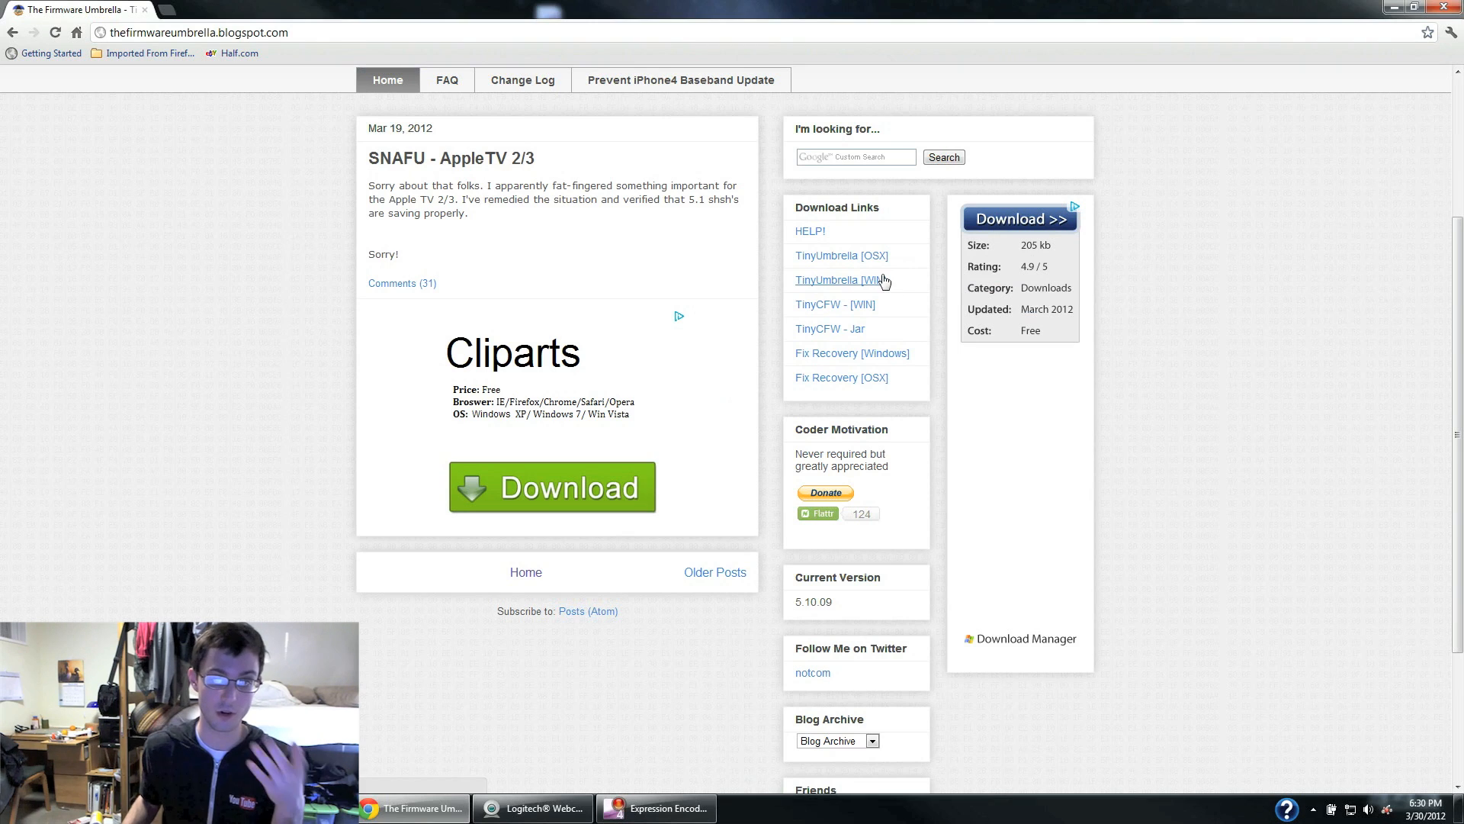
mouse_move(786, 274)
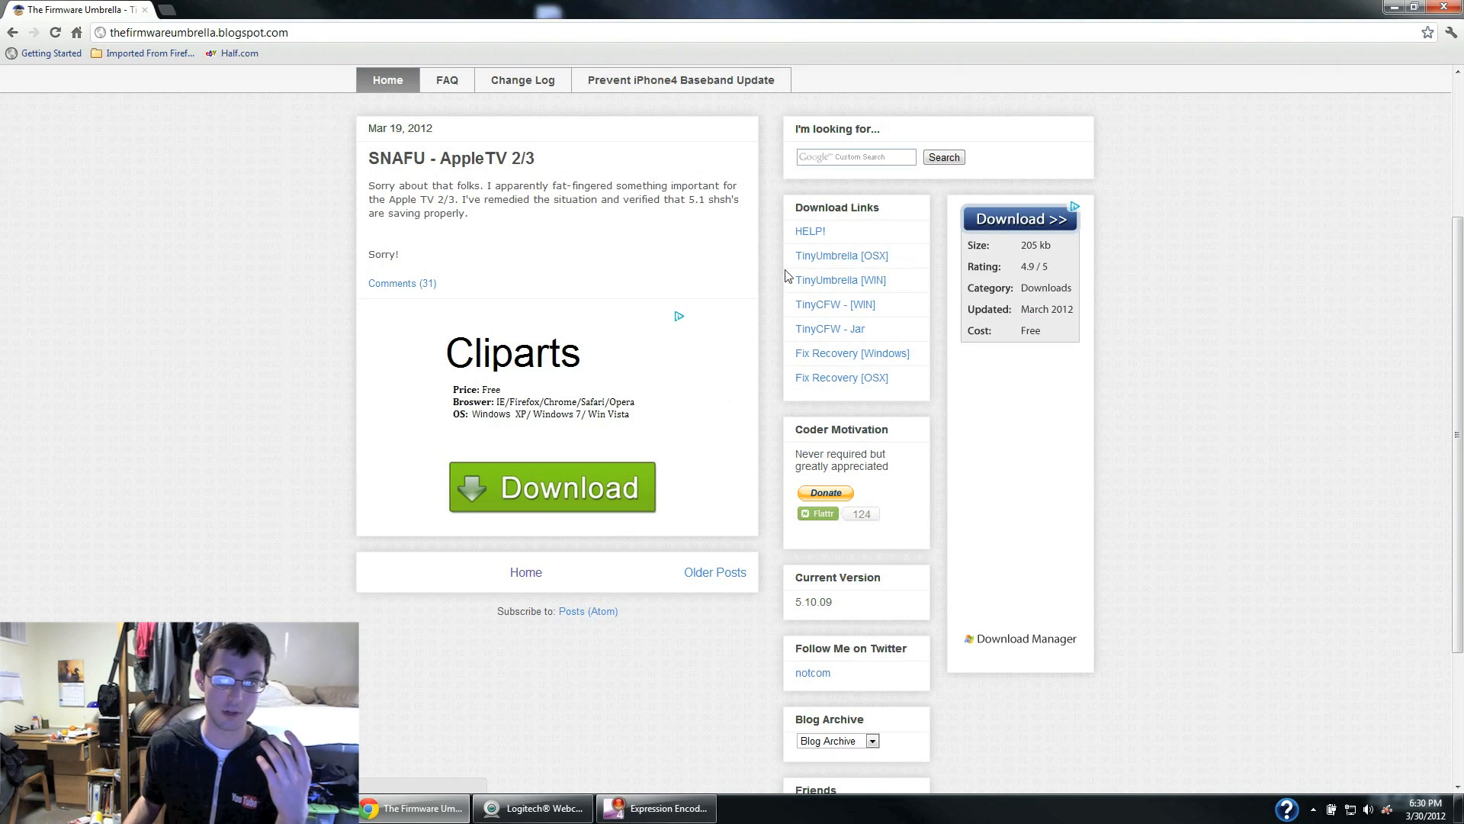
mouse_move(841, 255)
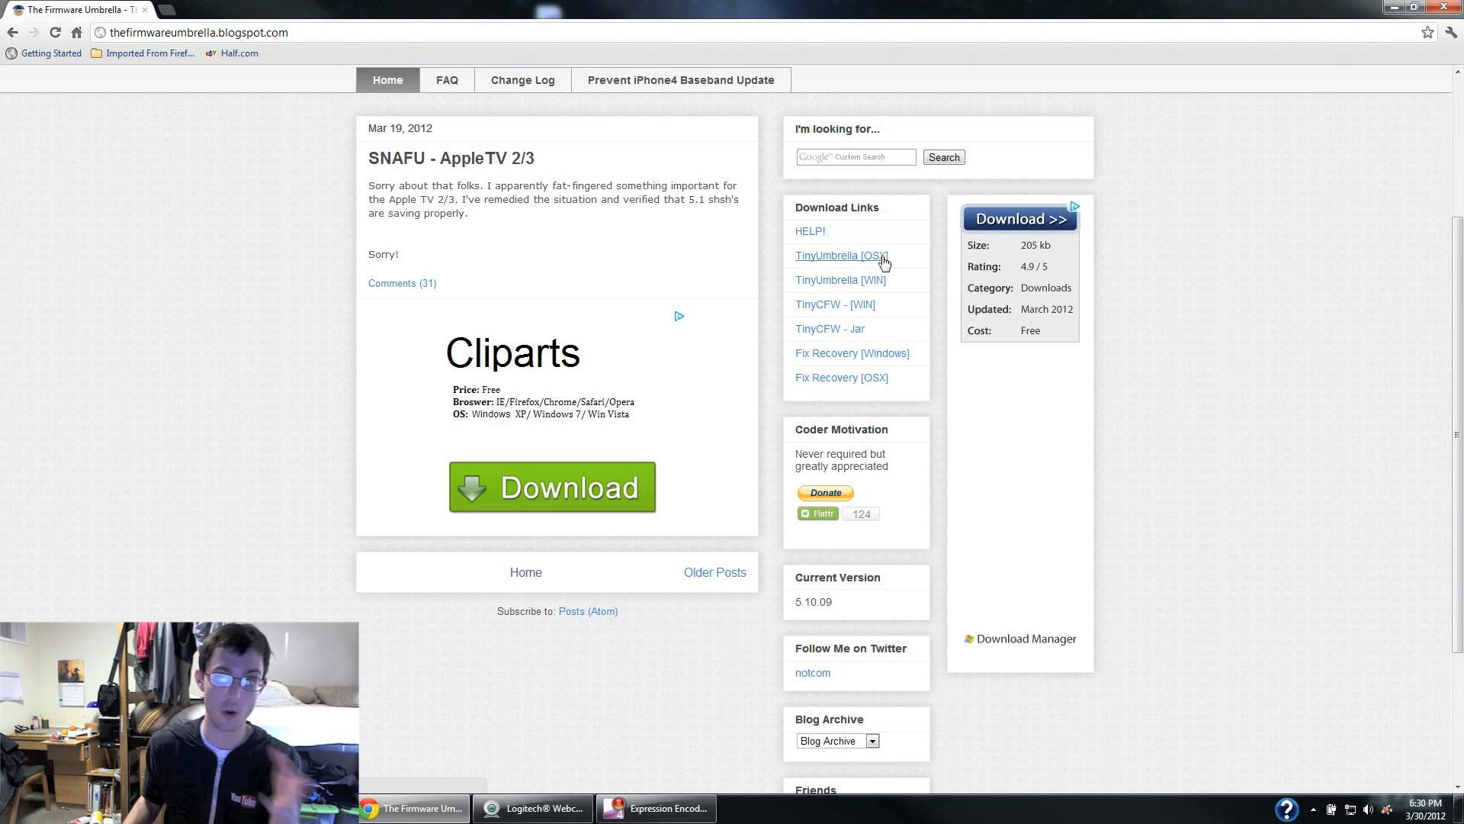
mouse_move(857, 284)
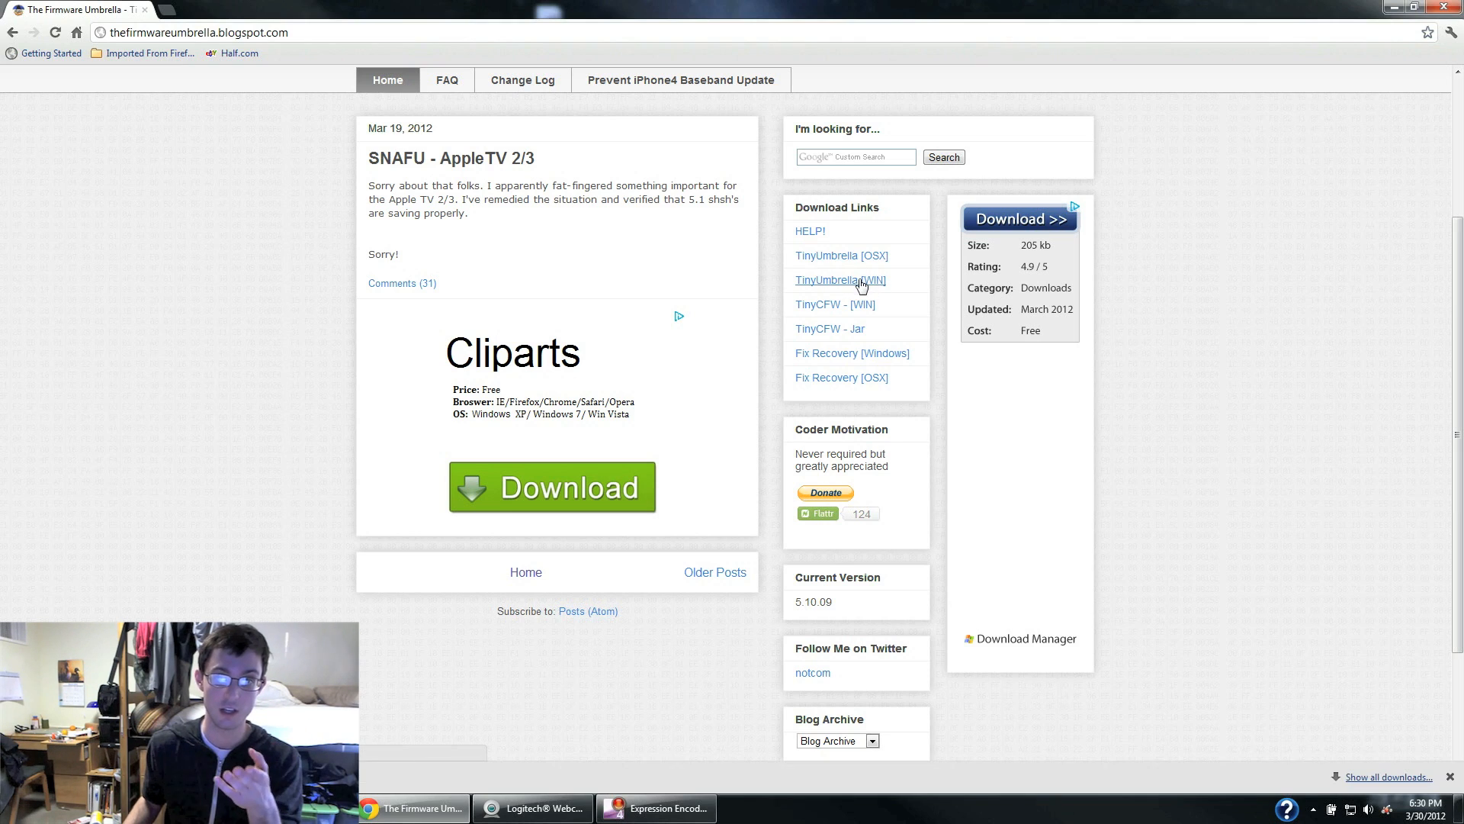
mouse_move(168, 553)
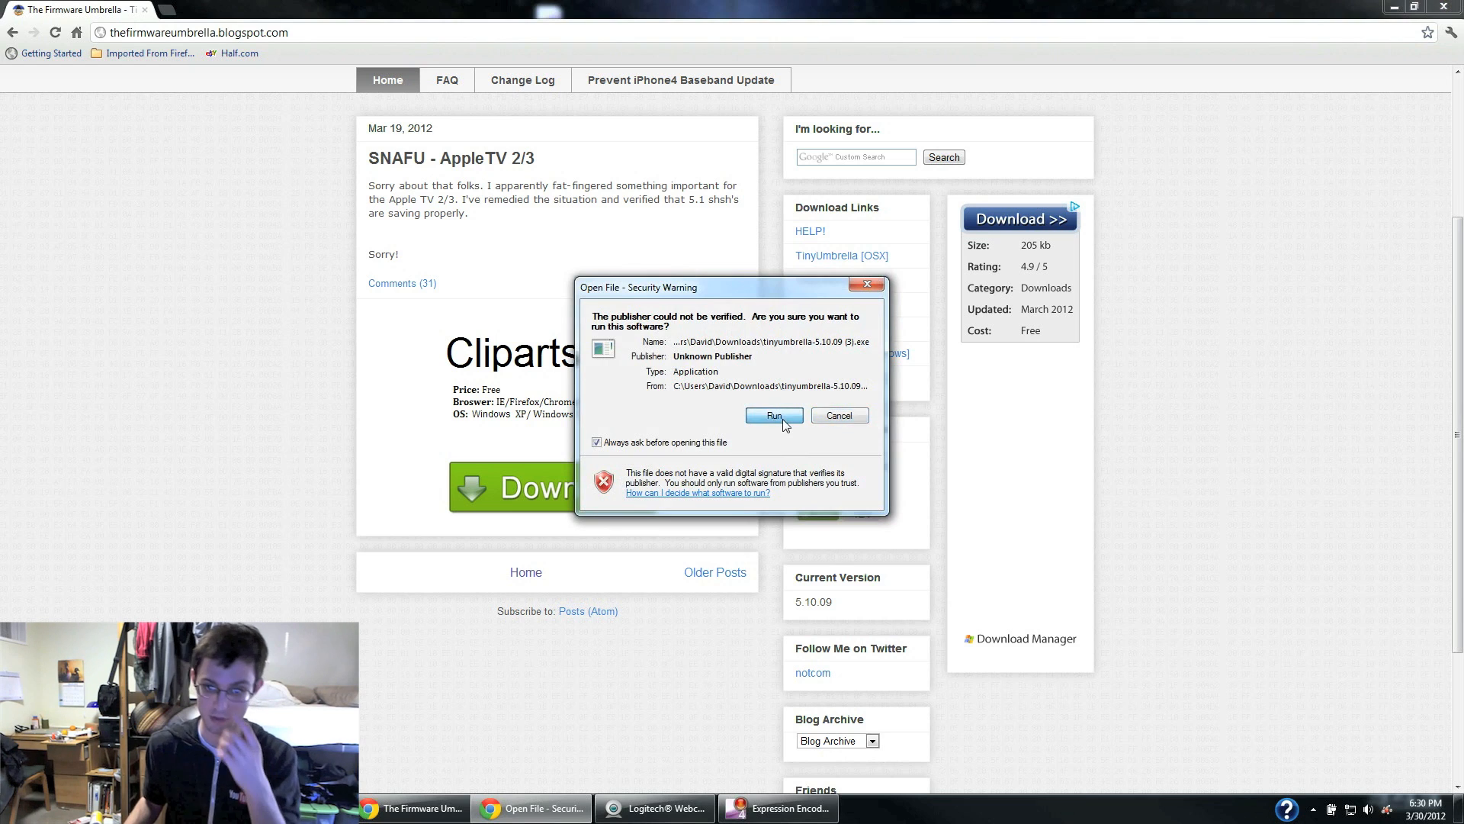
Step: Run the downloaded TinyUmbrella file past the security warning to launch TinyUmbrella 5.10.09
click(772, 415)
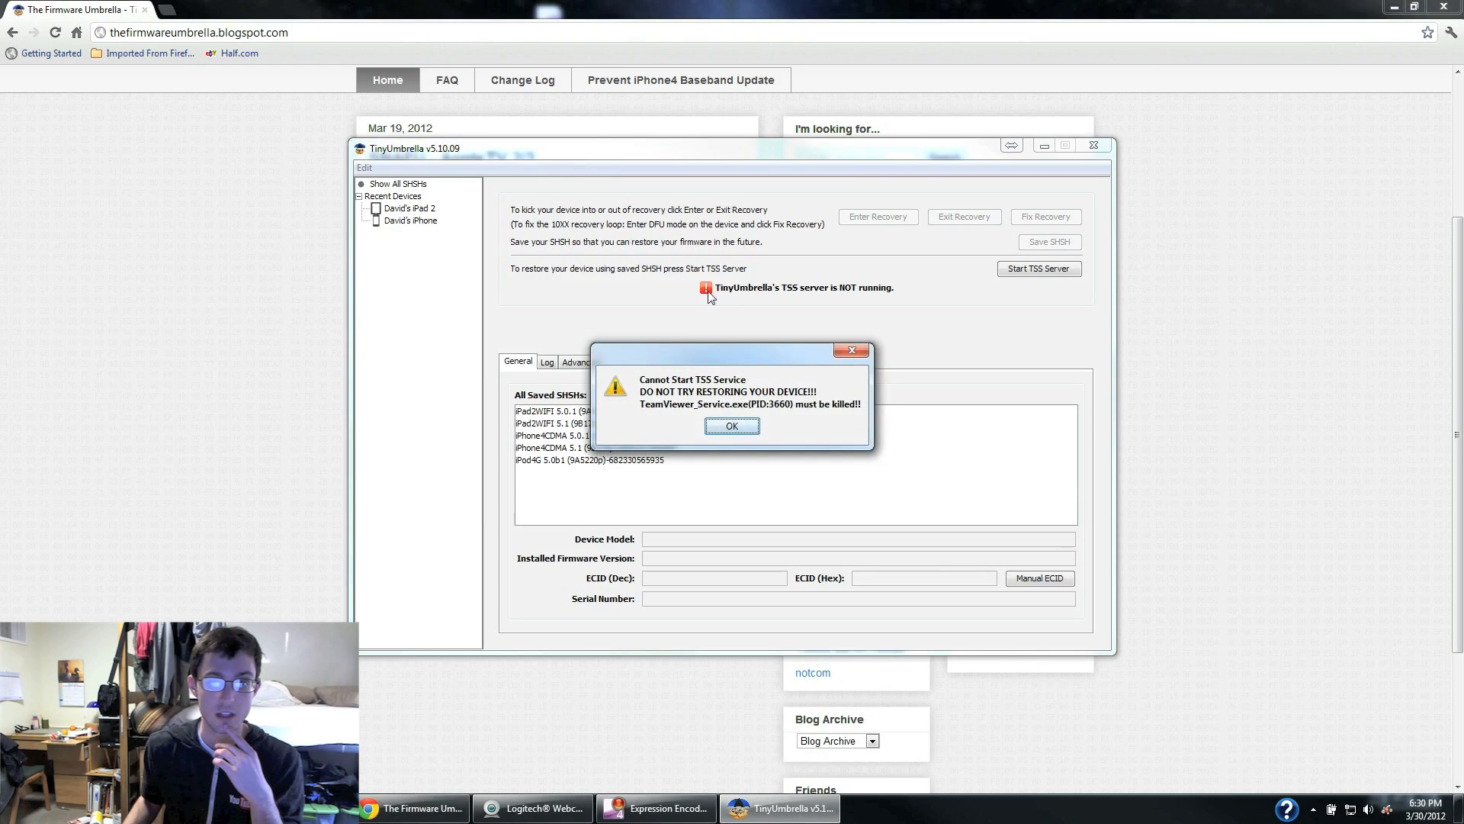
Step: Dismiss the TSS warning and view the iPad2WIFI 5.0.1 and 5.1 saved blobs
click(732, 426)
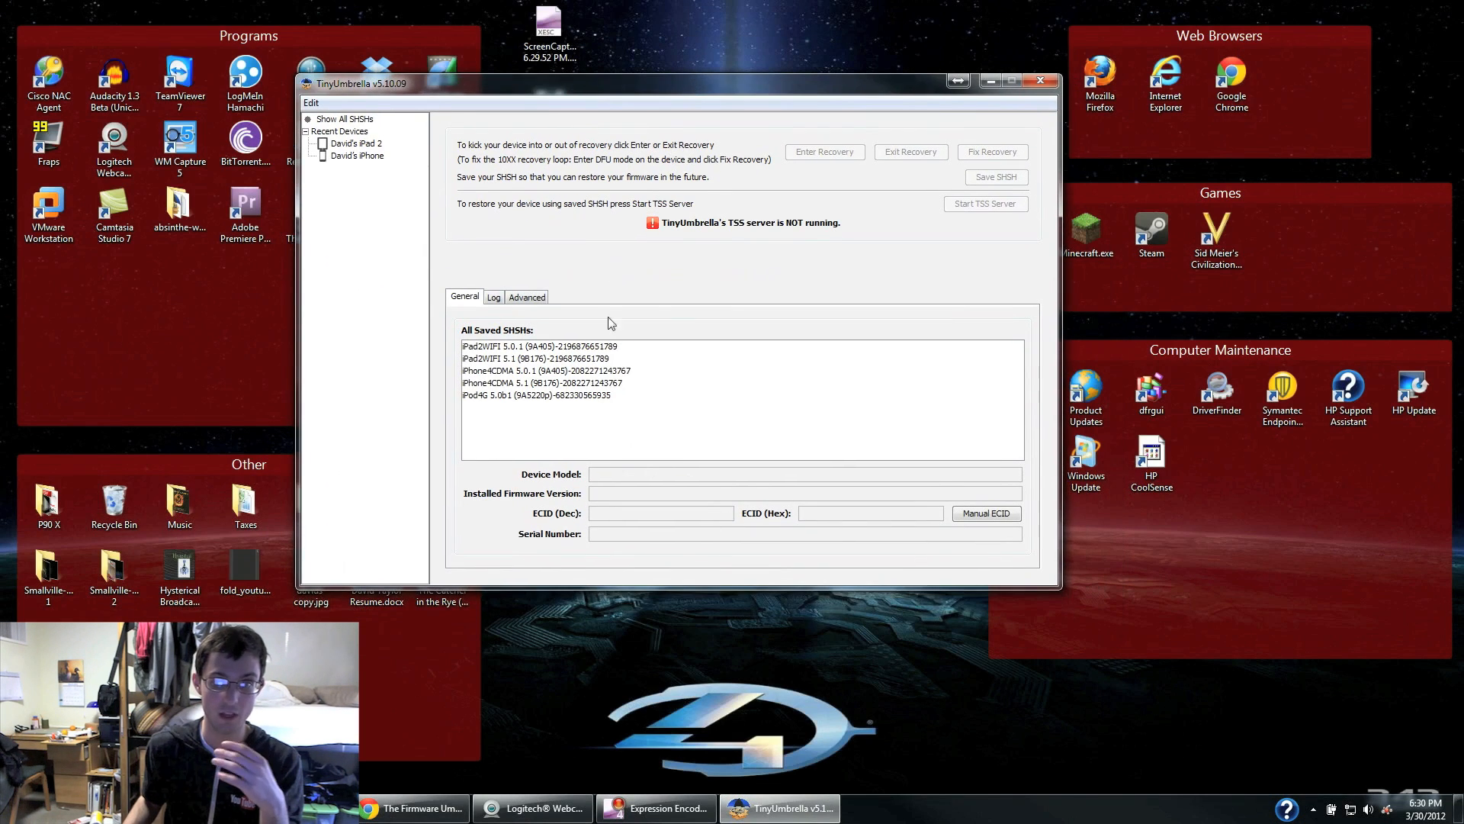
mouse_move(602, 379)
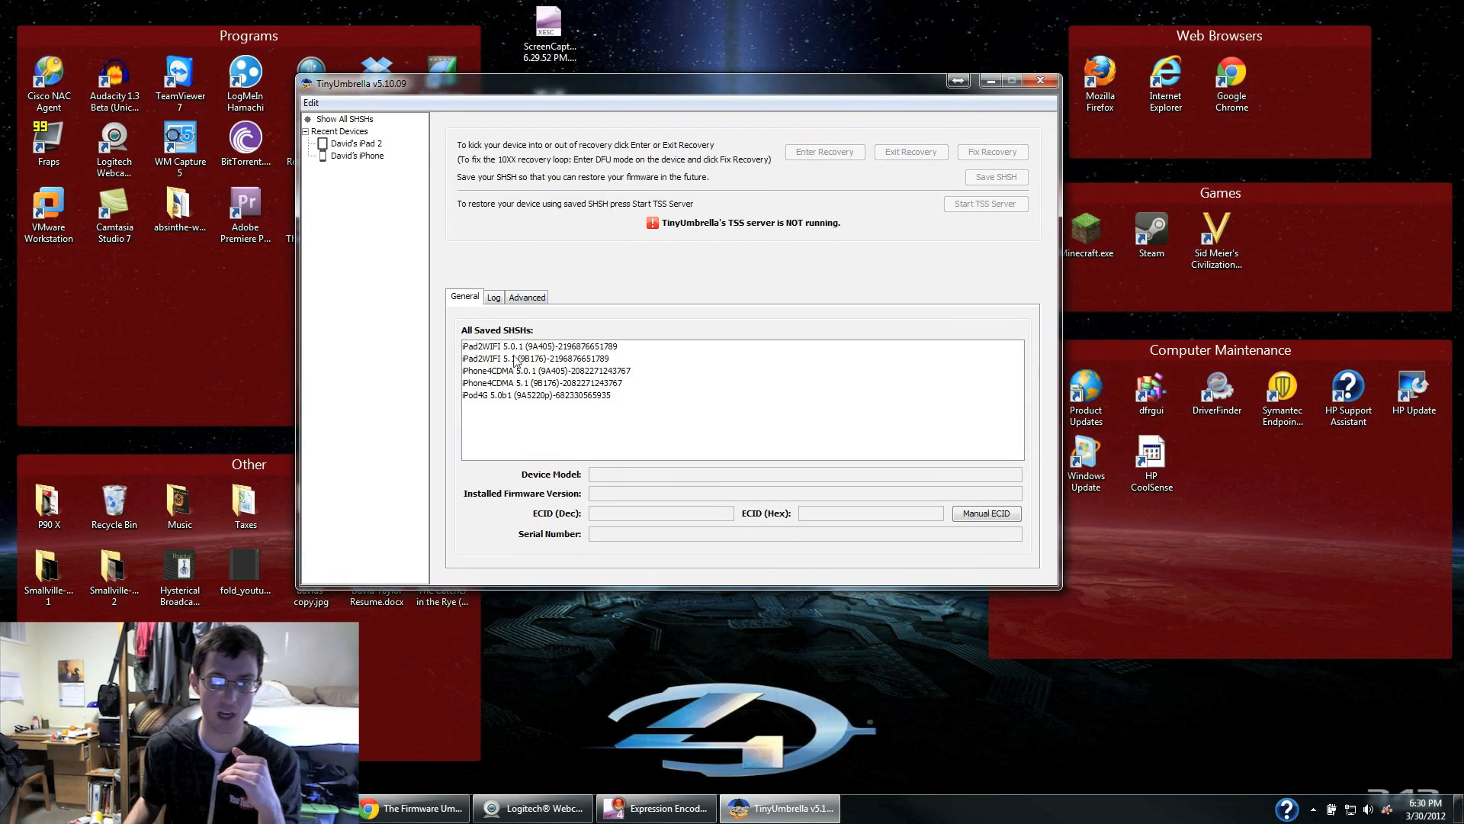
click(537, 346)
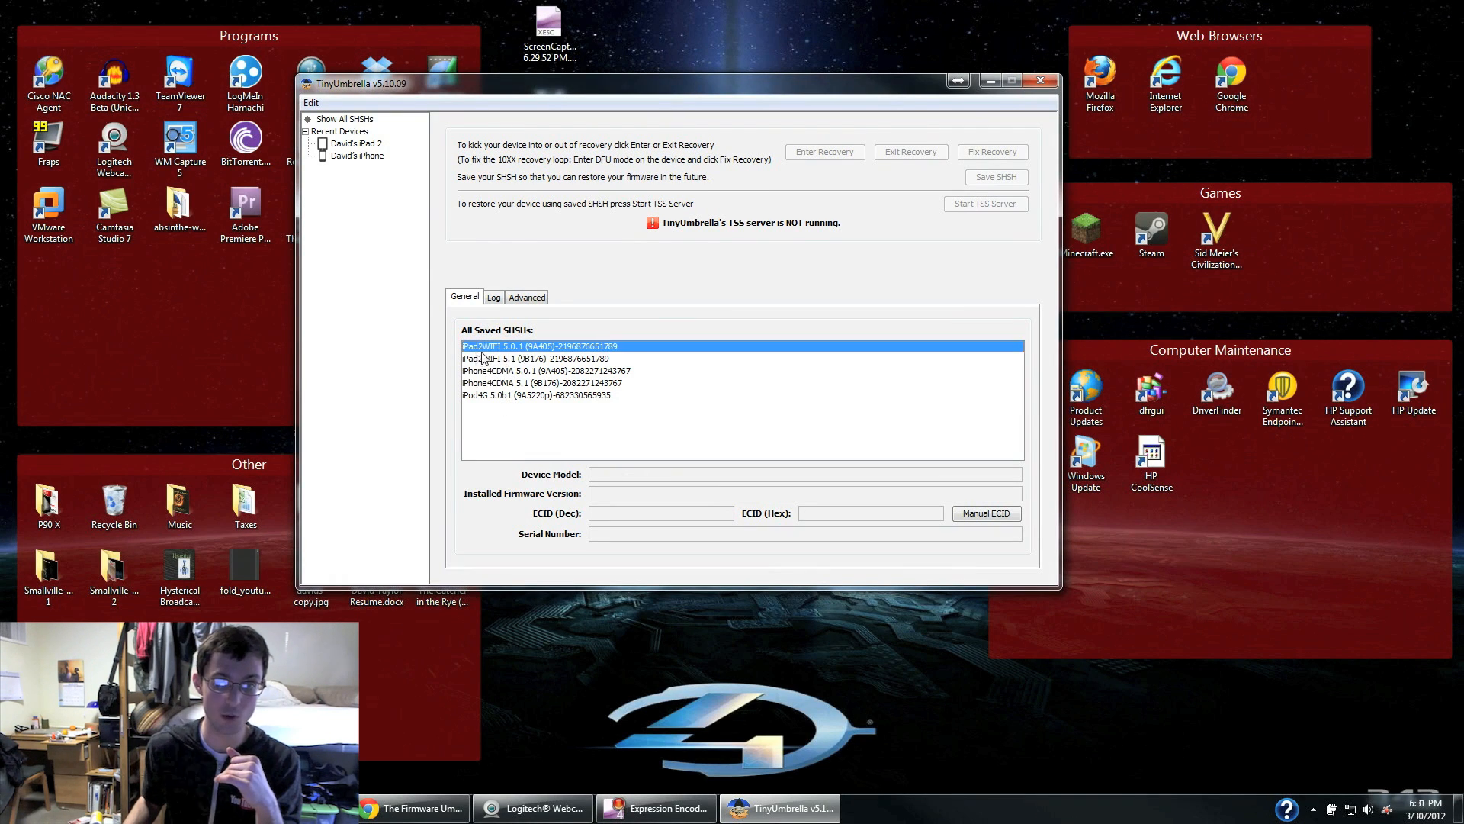
mouse_move(499, 367)
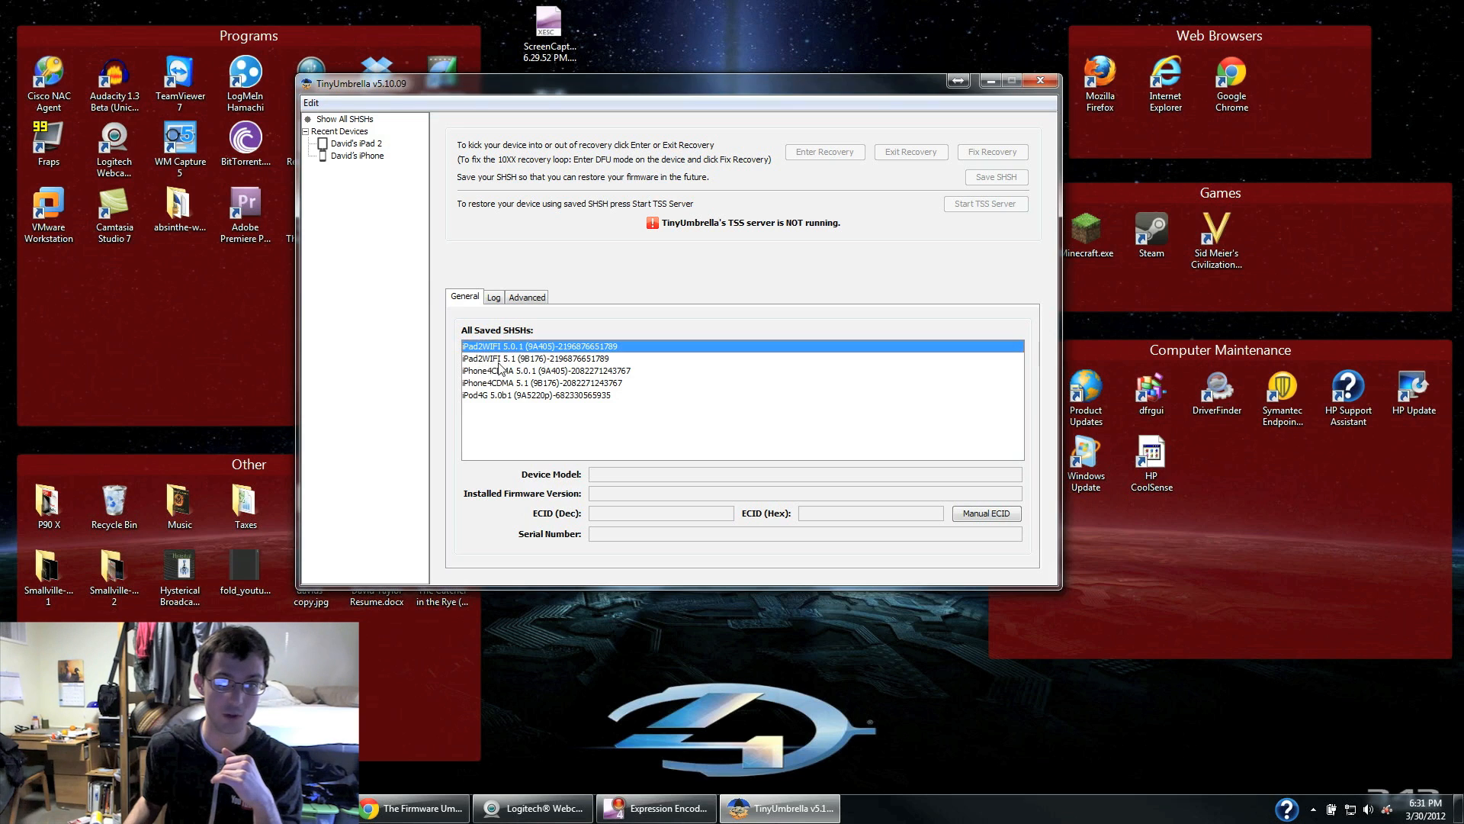
click(541, 359)
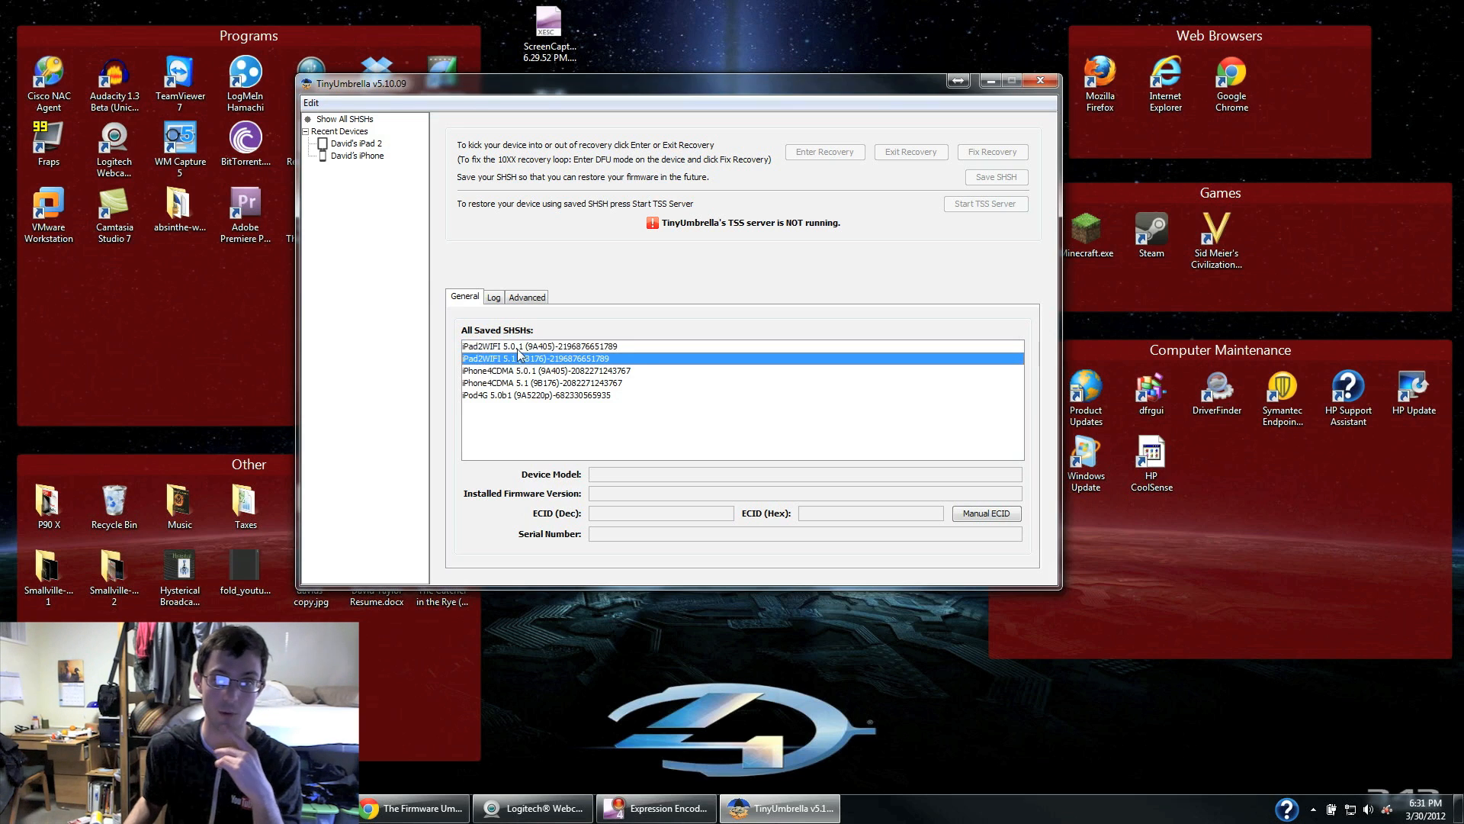
mouse_move(576, 412)
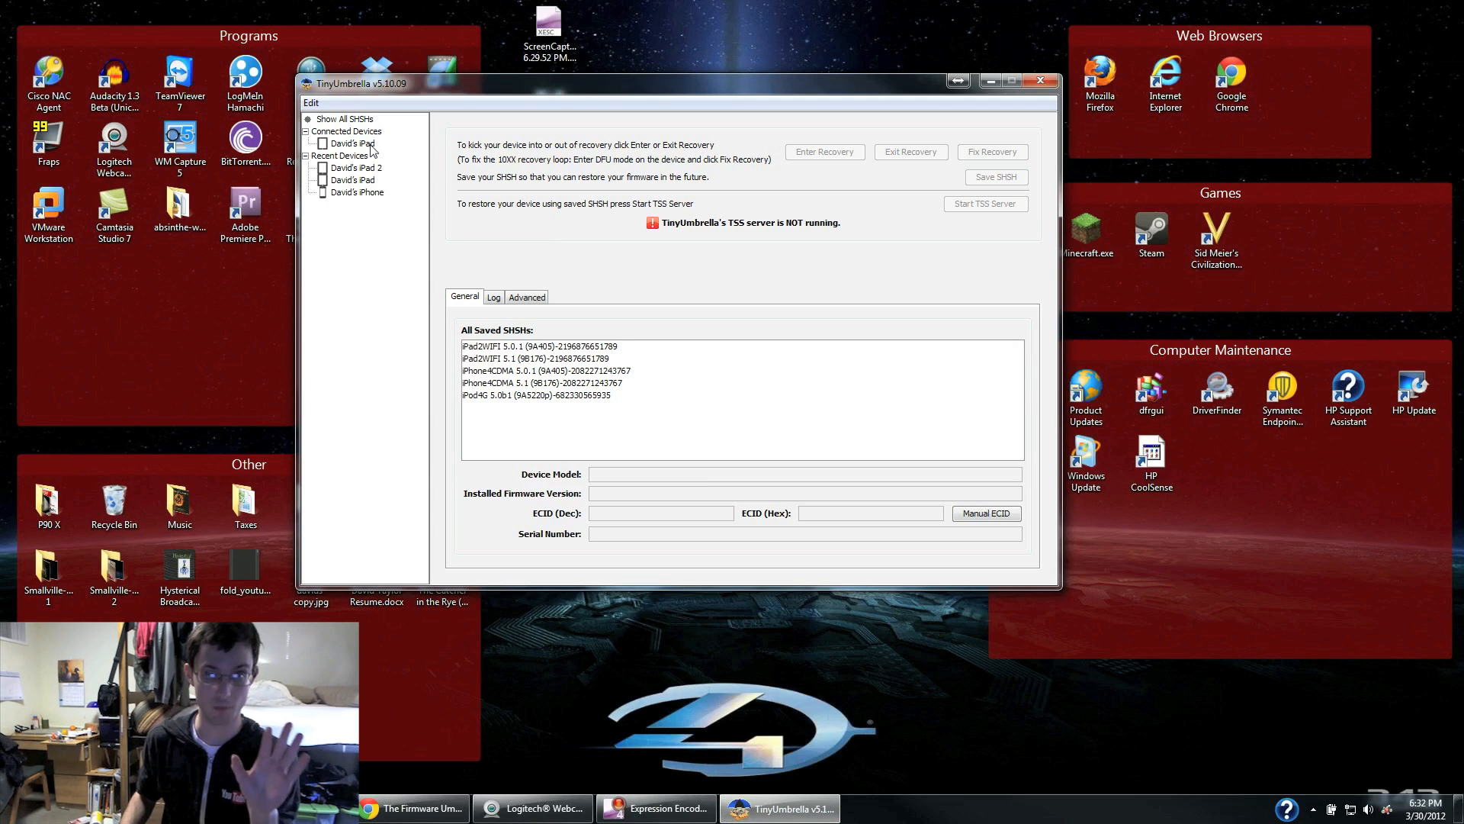
Step: Select the connected iPad to show its iPad31WIFI model, 5.1 firmware and empty blob list
click(353, 143)
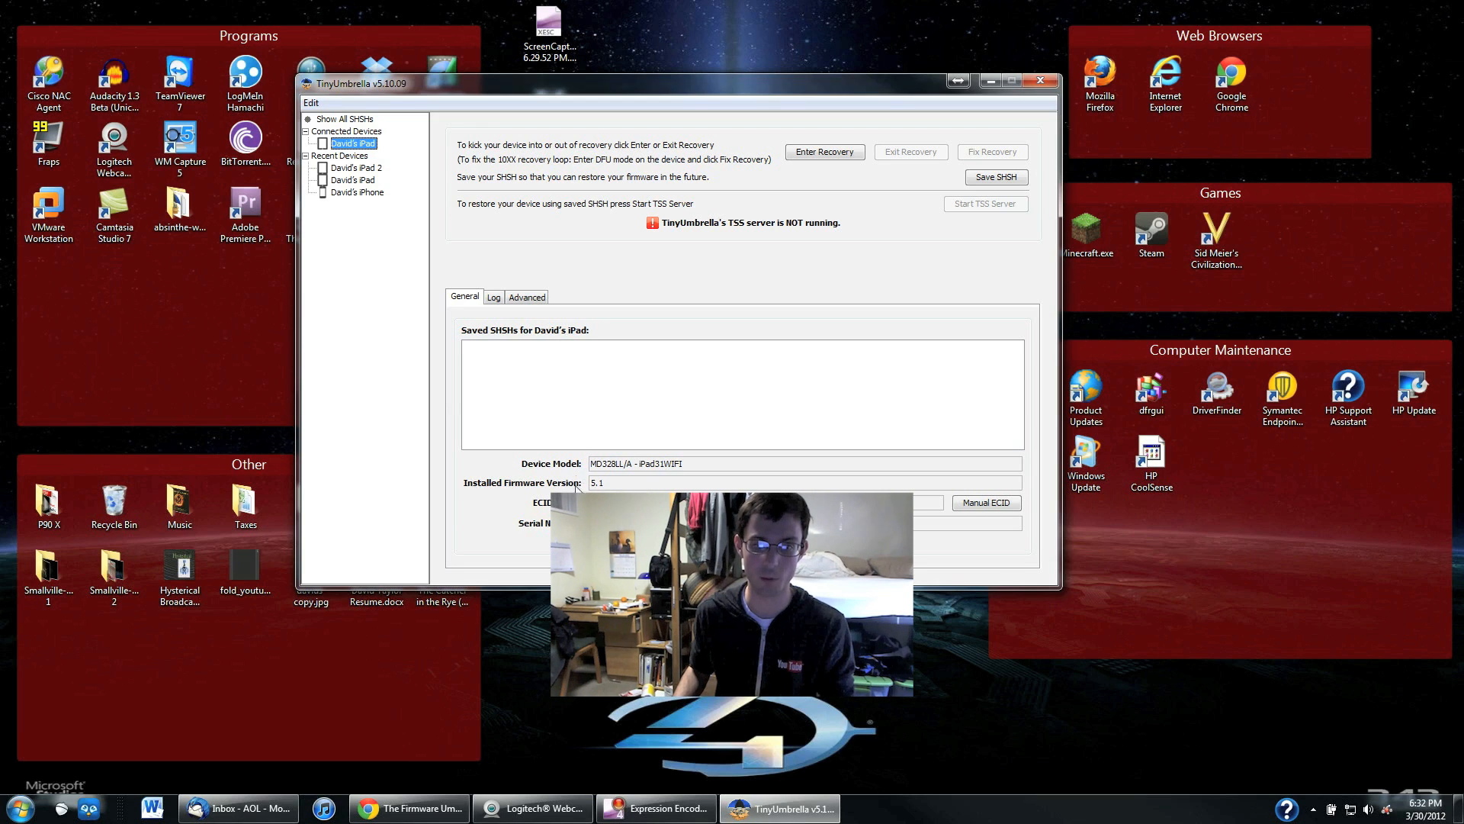
mouse_move(667, 476)
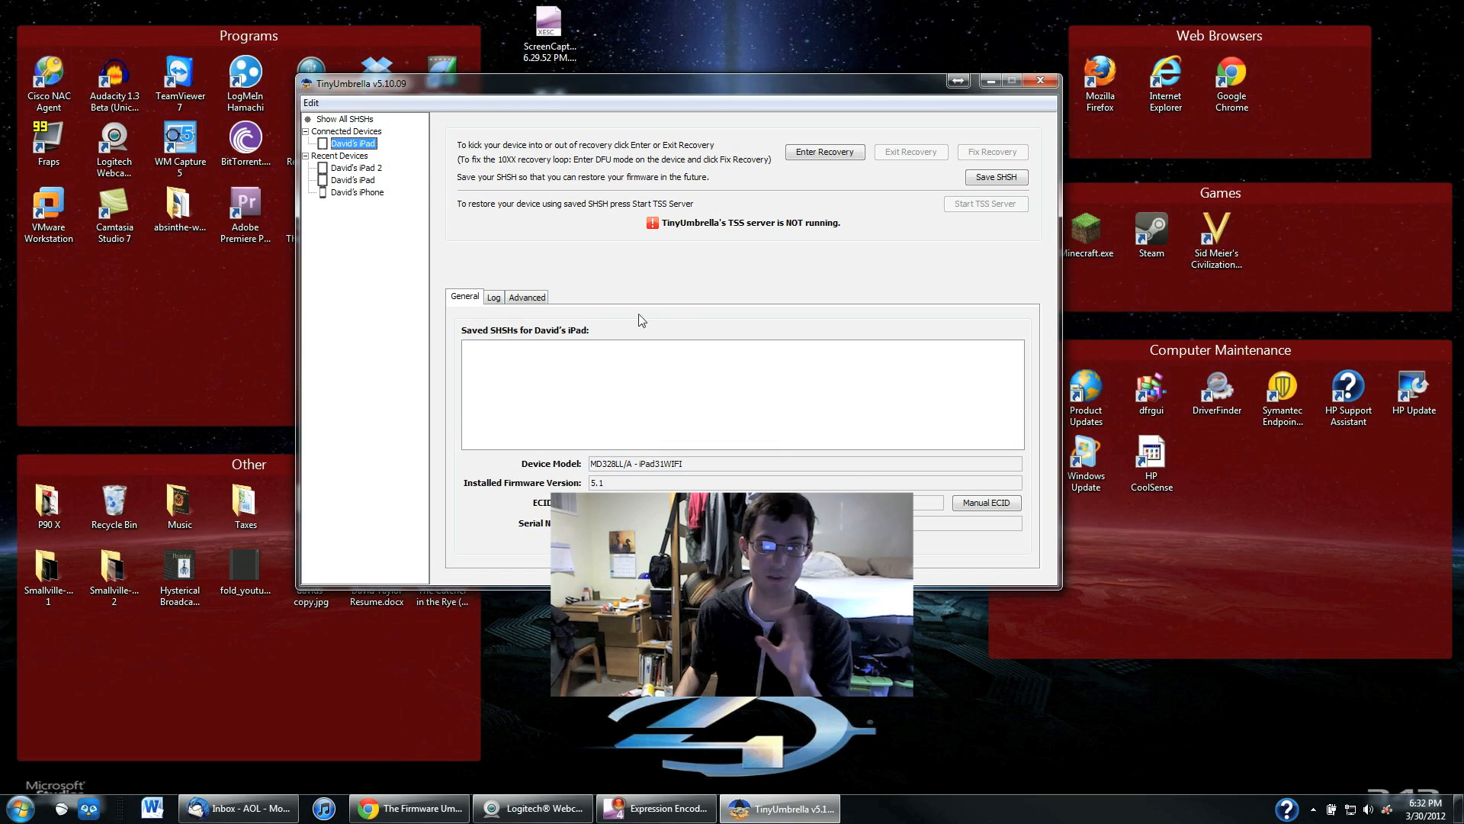
mouse_move(829, 233)
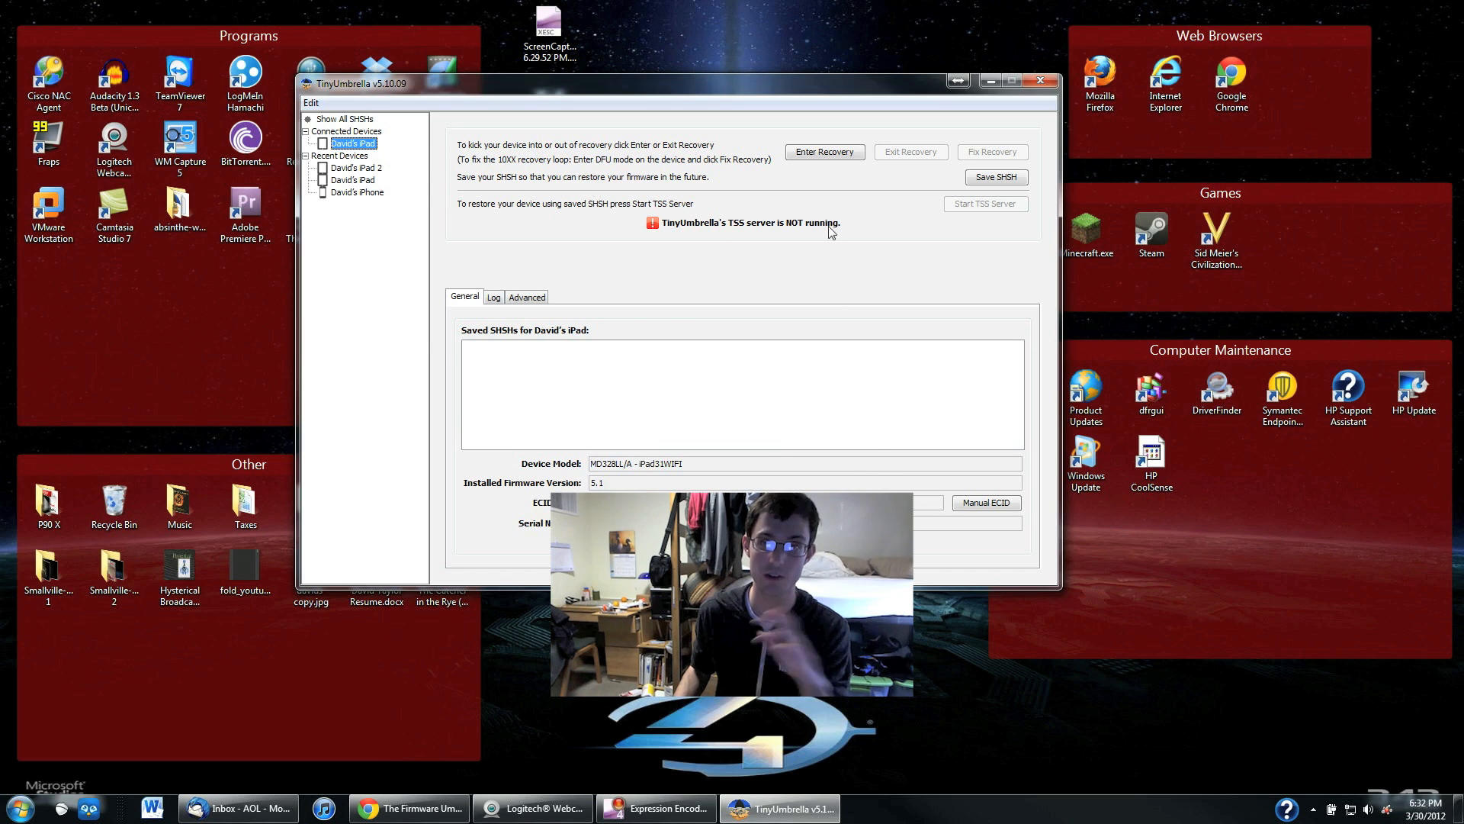
mouse_move(723, 265)
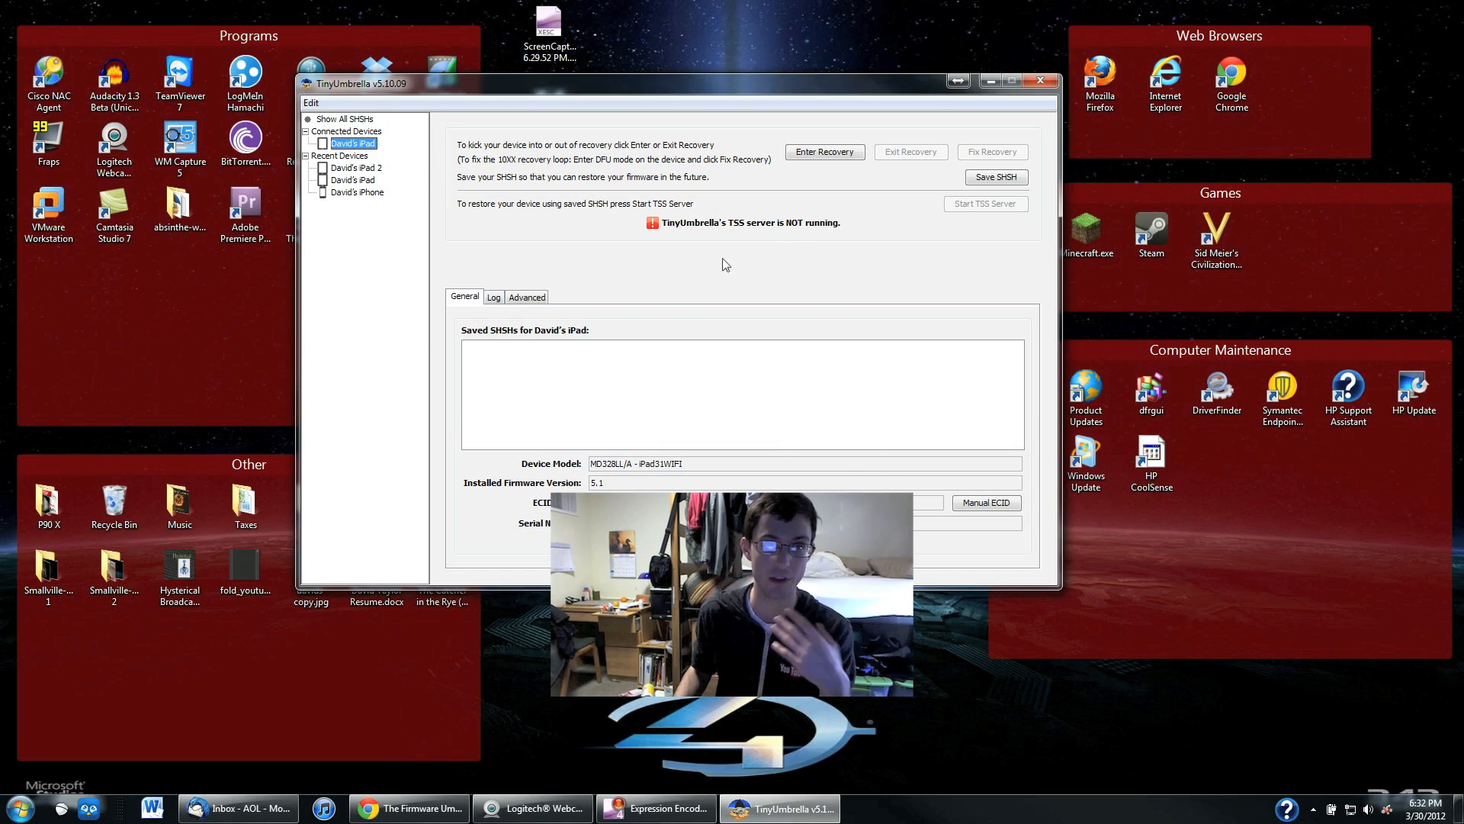
mouse_move(936, 173)
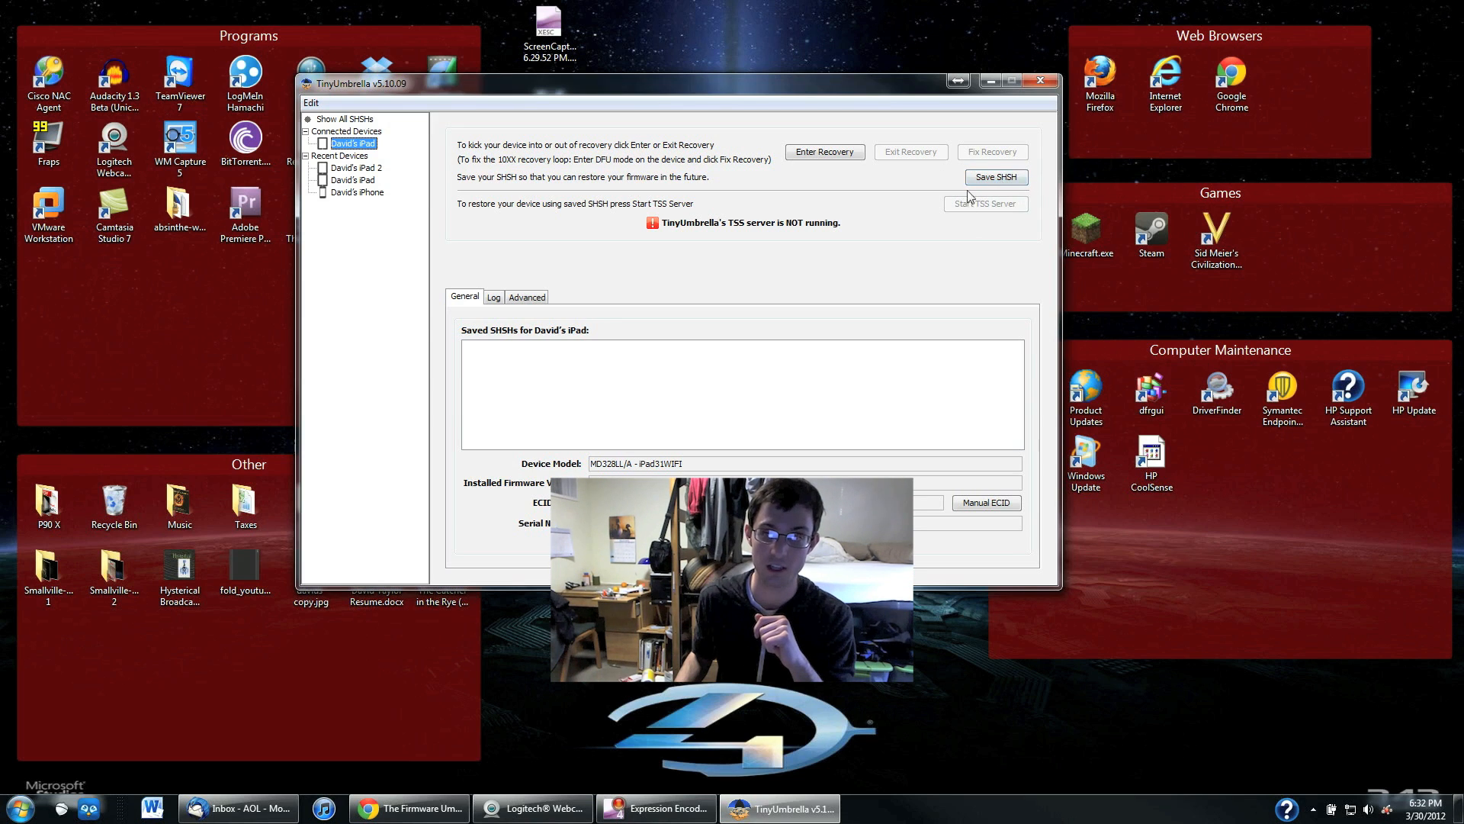
Step: Save the iPad's SHSH blob and select the new iPad31WIFI 5.1 (9B176) entry
click(995, 177)
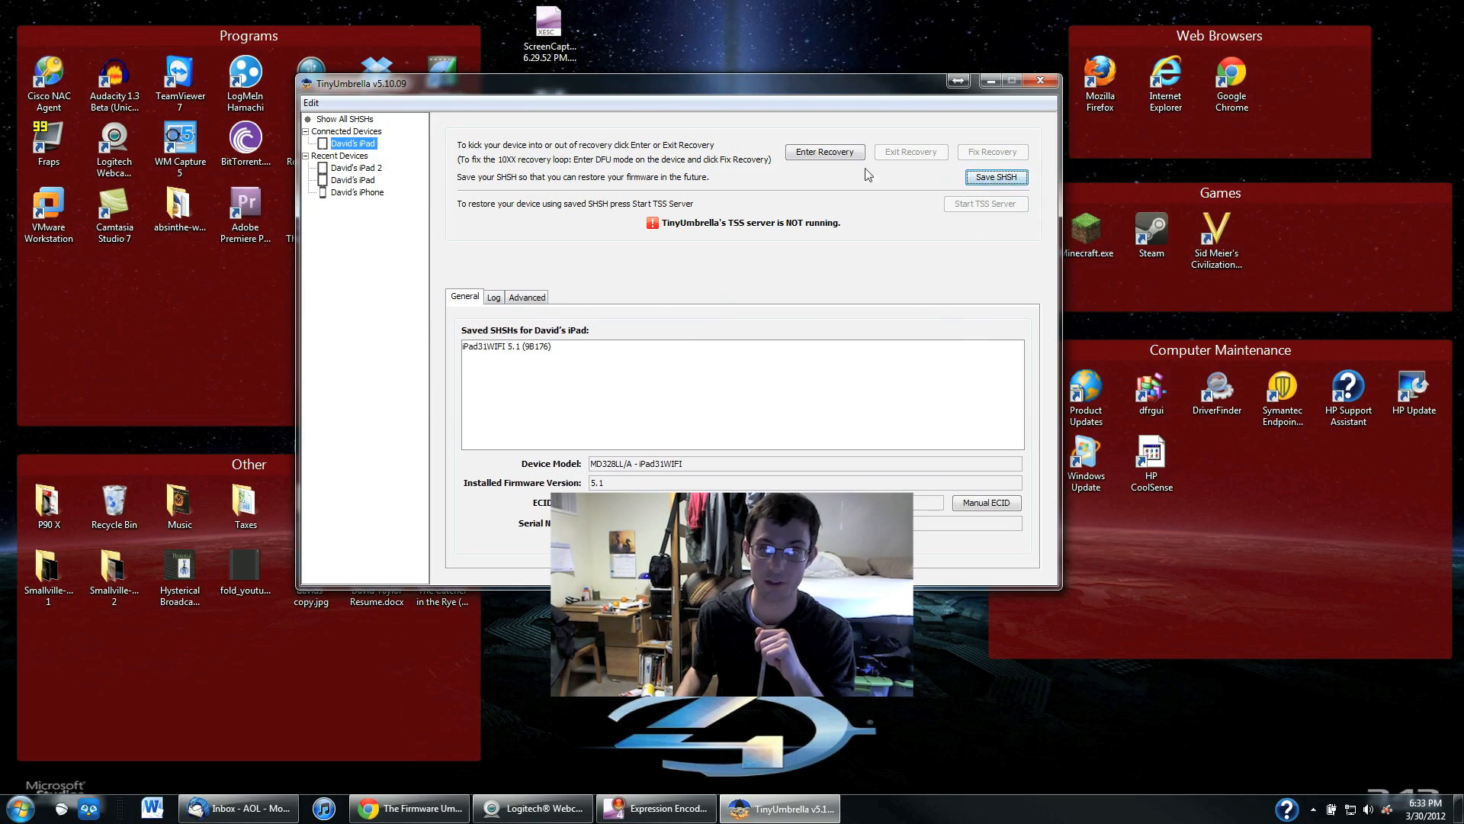
click(507, 346)
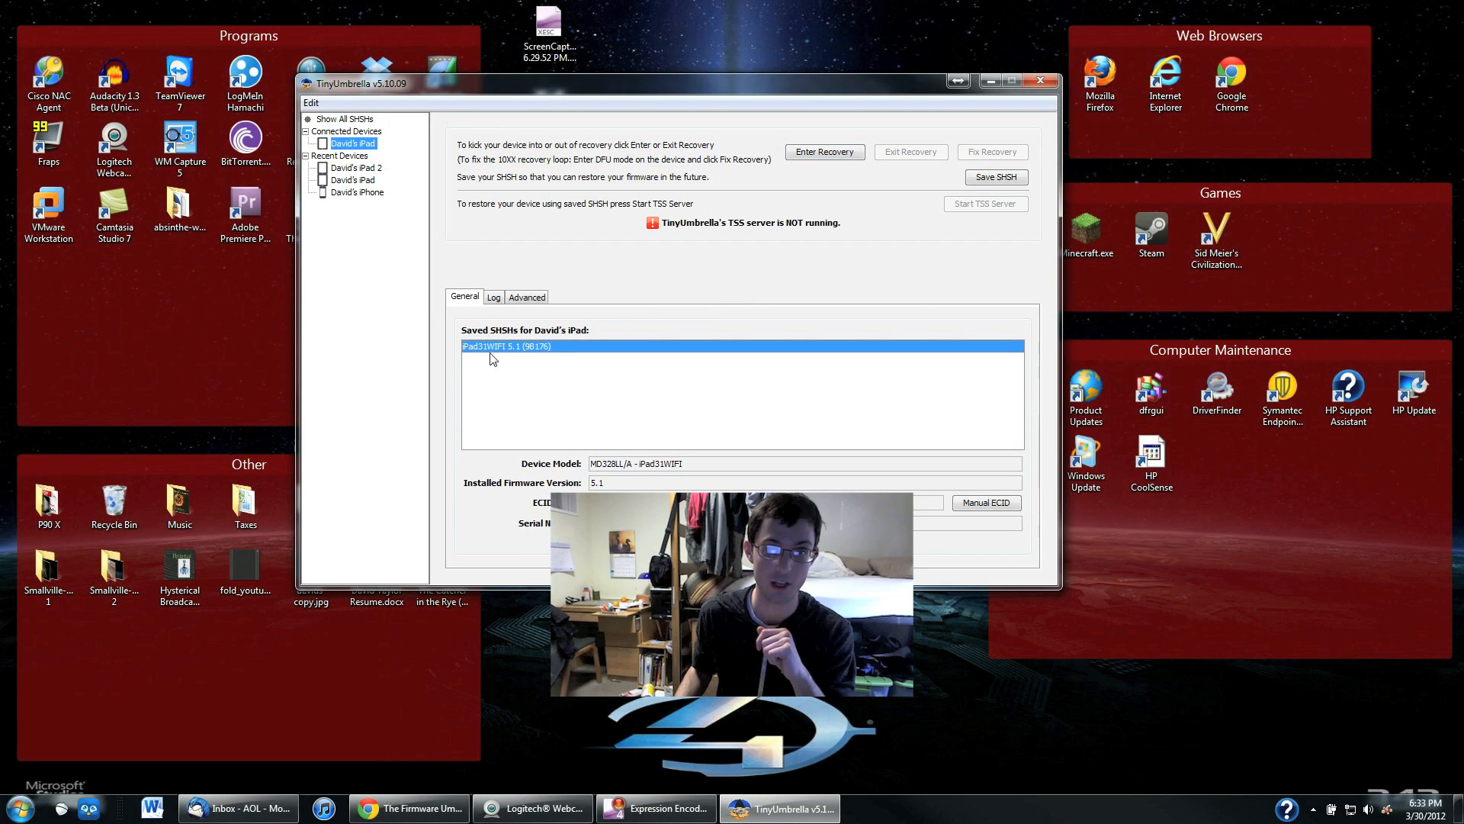